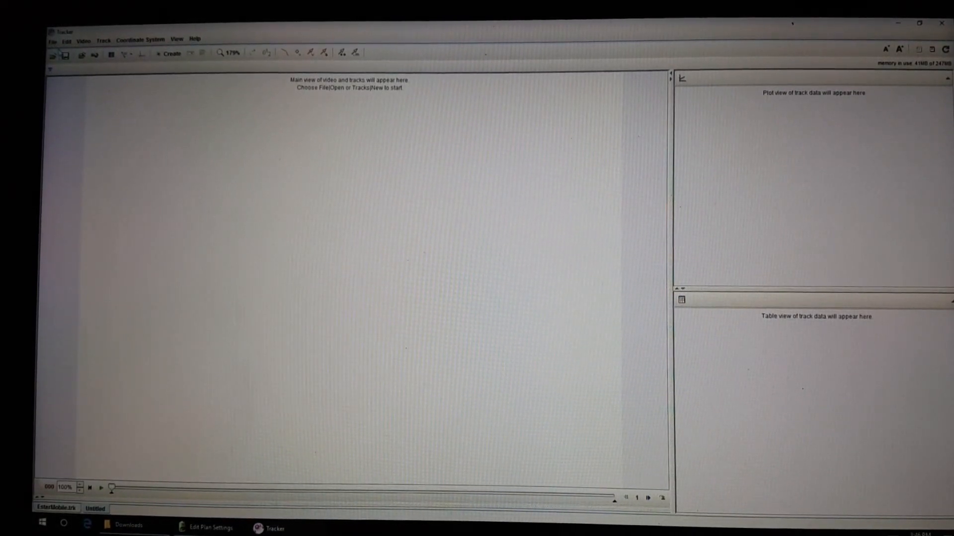
- Import the EsterMobile.mp4 car ramp video from the Desktop into a new analysis
{"action": "left_click", "coordinate": [52, 39]}
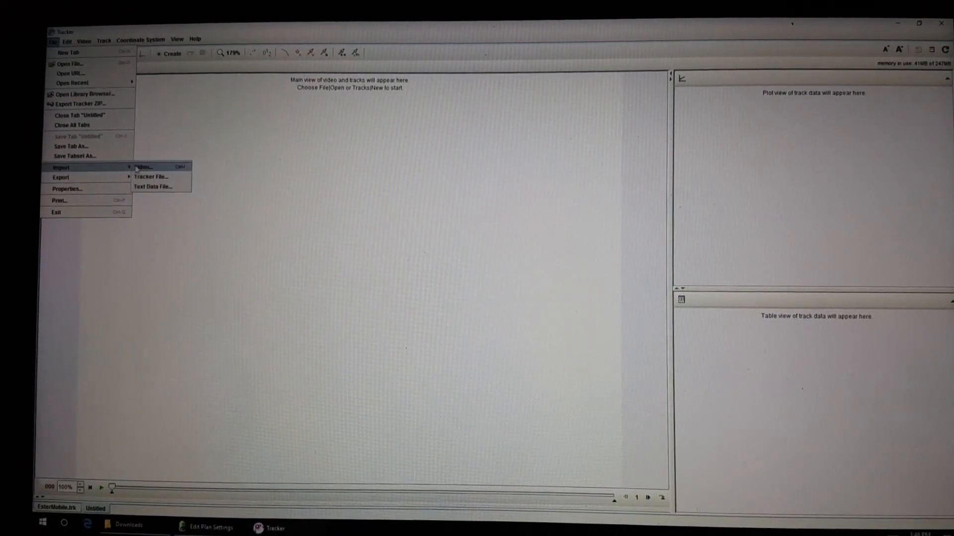
{"action": "left_click", "coordinate": [143, 166]}
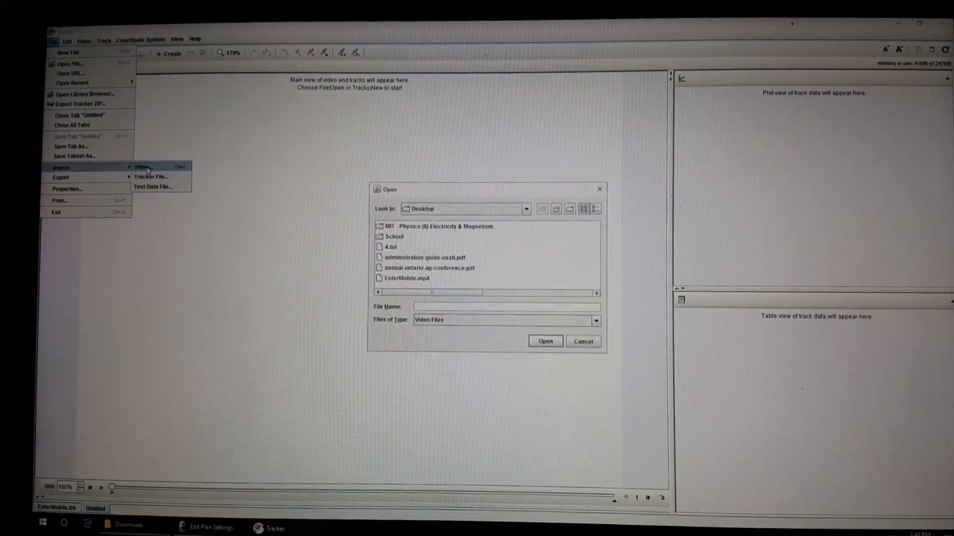
{"action": "left_click", "coordinate": [544, 341]}
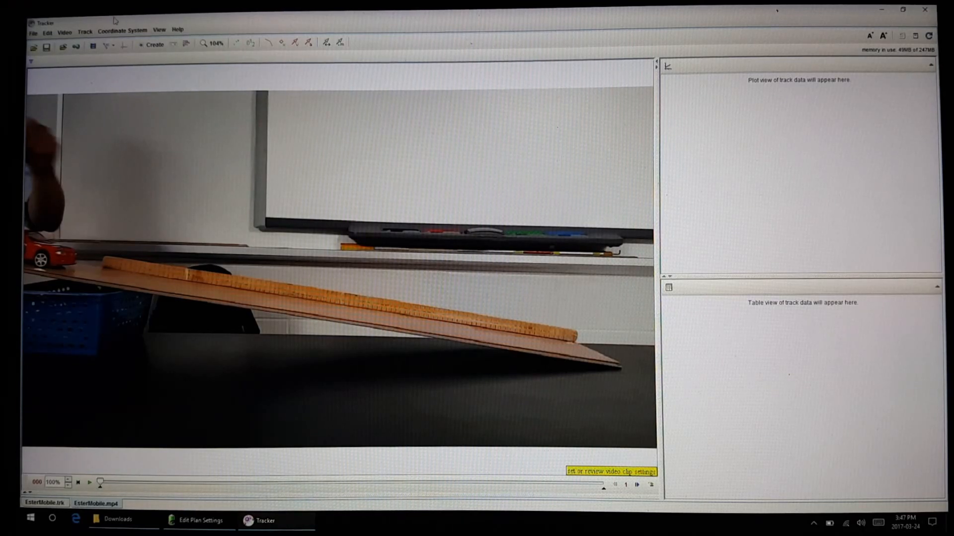
{"action": "mouse_move", "coordinate": [516, 315]}
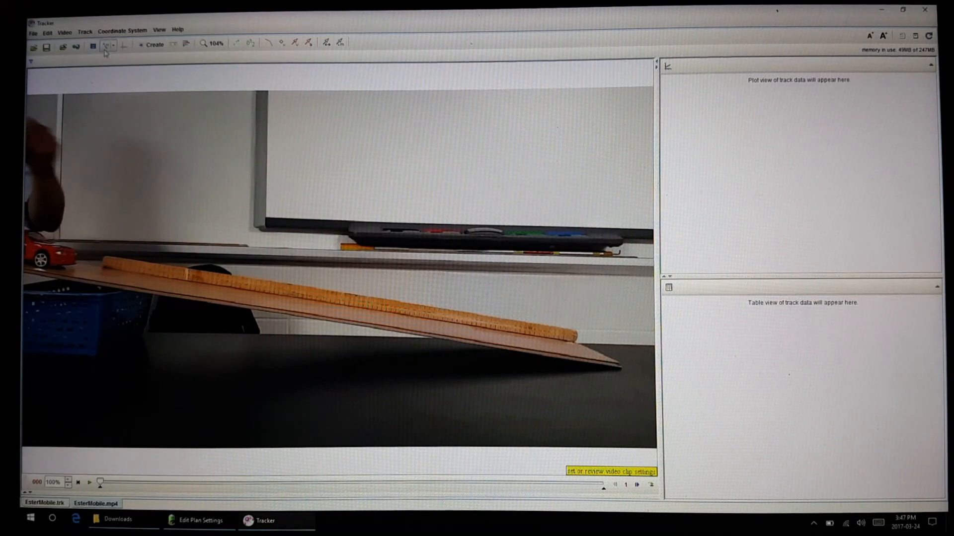
- Add a calibration stick of length 100.0 with both ends pinned to the ruler on the ramp
{"action": "left_click", "coordinate": [106, 45]}
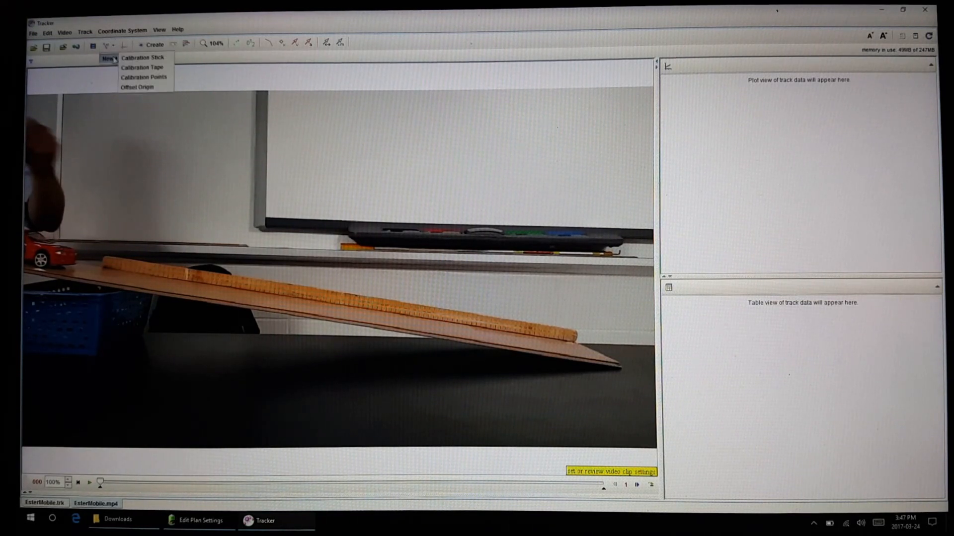
{"action": "left_click", "coordinate": [140, 58]}
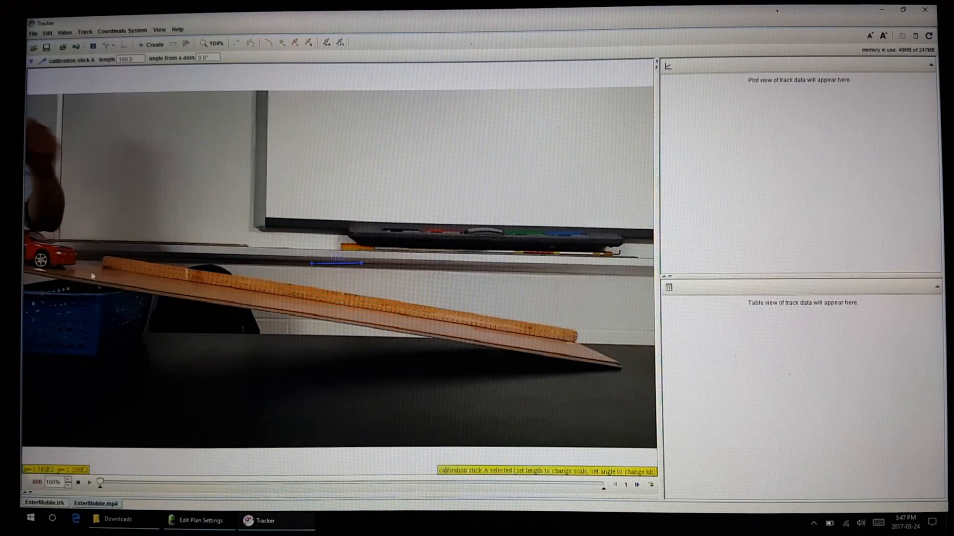
{"action": "mouse_move", "coordinate": [315, 311]}
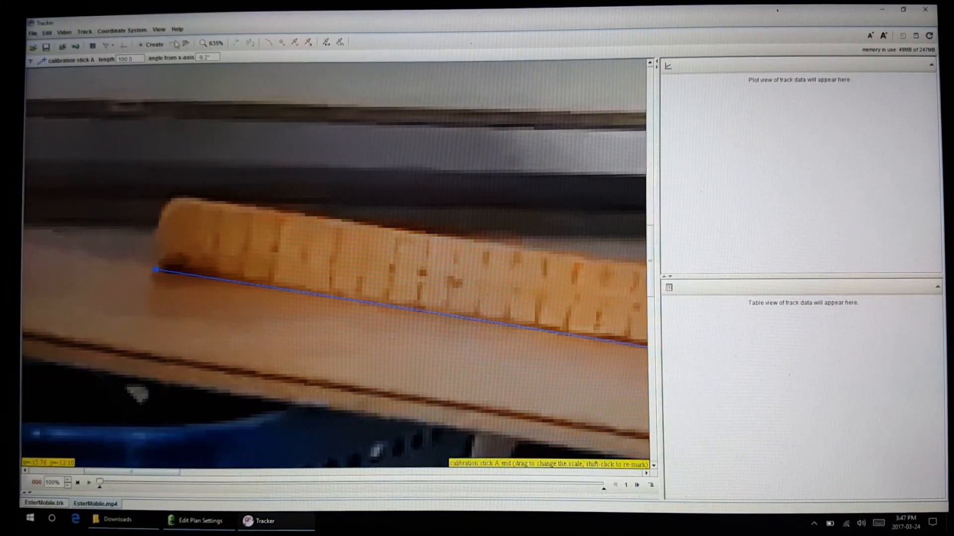
{"action": "left_click", "coordinate": [211, 42]}
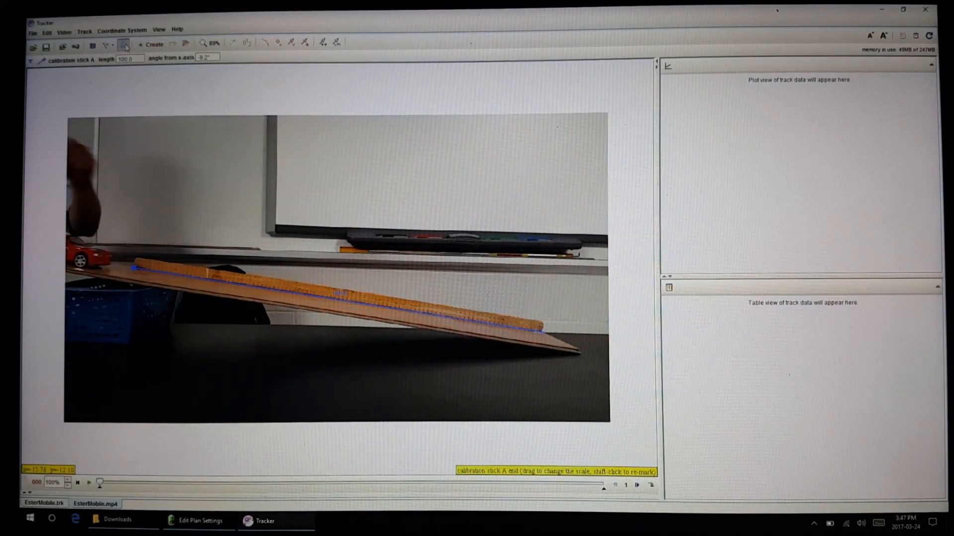
{"action": "left_click", "coordinate": [122, 42]}
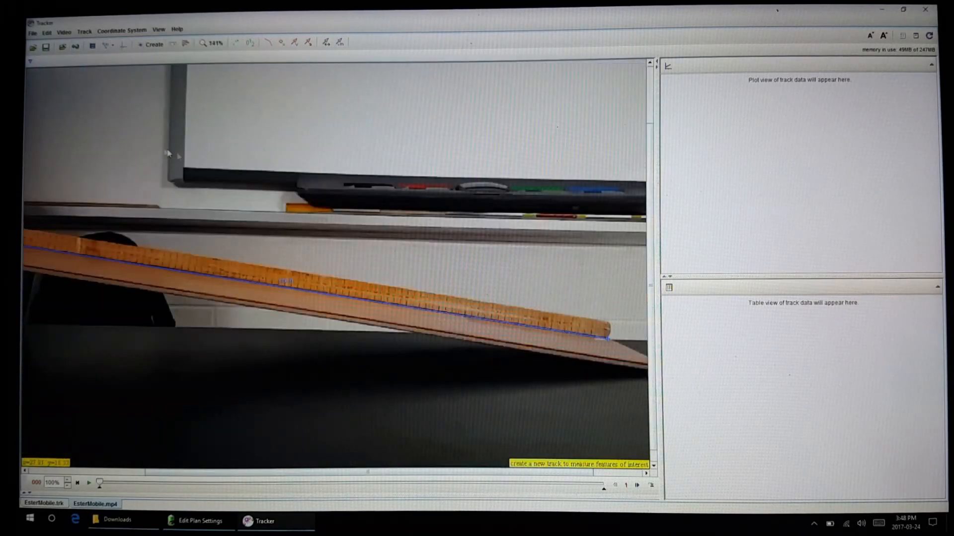
- Show the axes with the origin at the ramp's top and the x-axis tilted about -9° along the ruler
{"action": "left_click", "coordinate": [123, 44]}
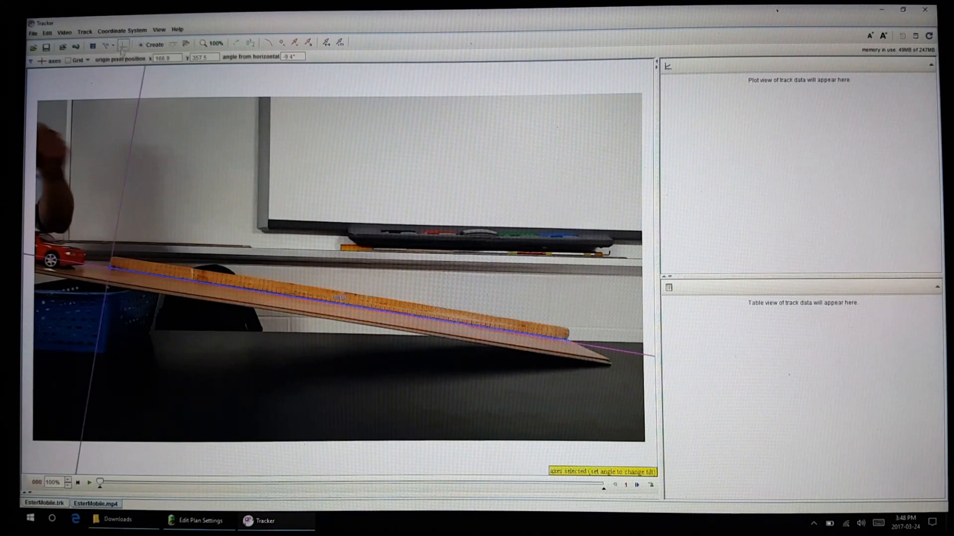
{"action": "left_click", "coordinate": [210, 43]}
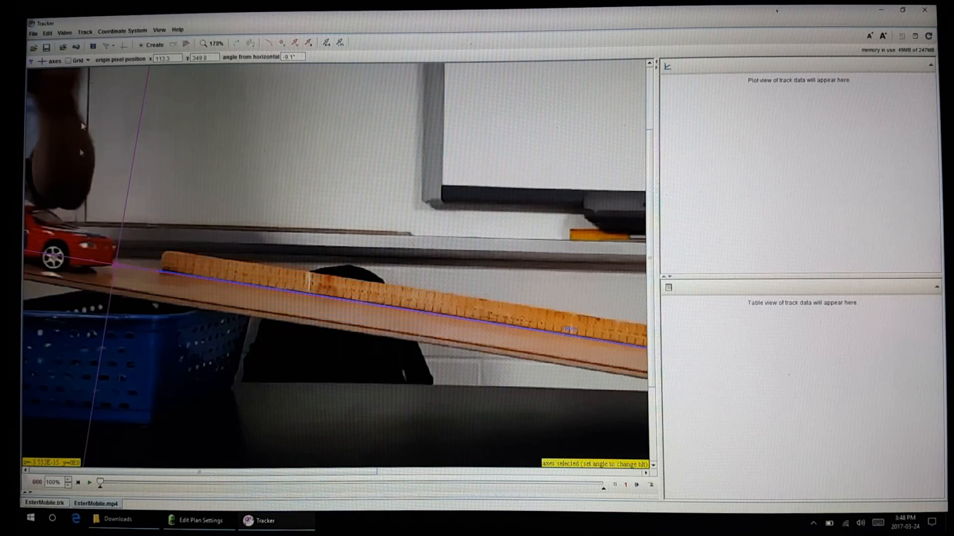
{"action": "mouse_move", "coordinate": [89, 191]}
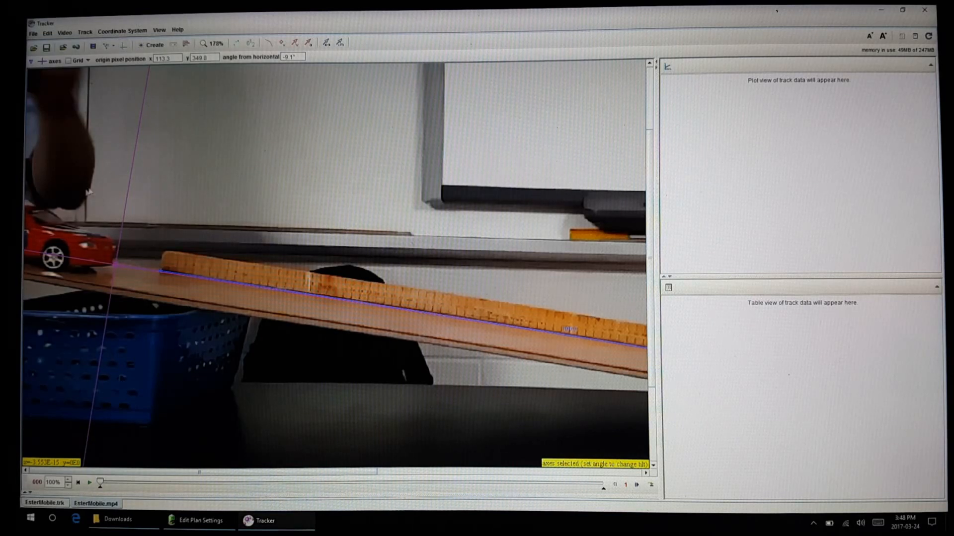
{"action": "mouse_move", "coordinate": [135, 67]}
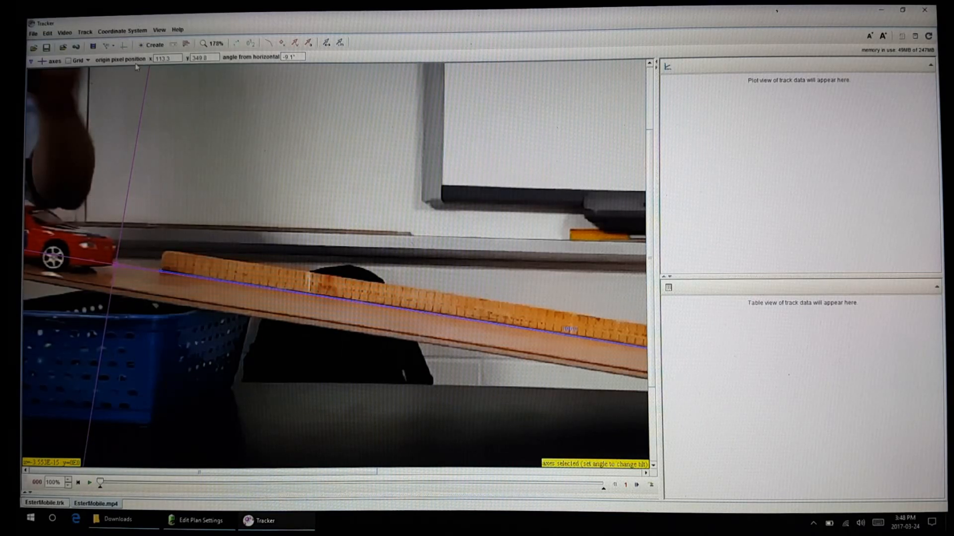
{"action": "mouse_move", "coordinate": [46, 77]}
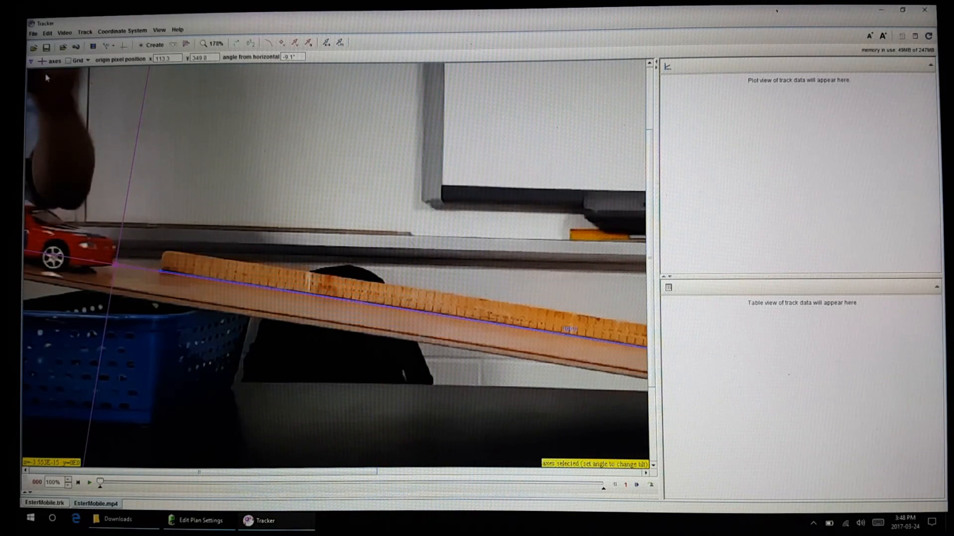
{"action": "mouse_move", "coordinate": [155, 69]}
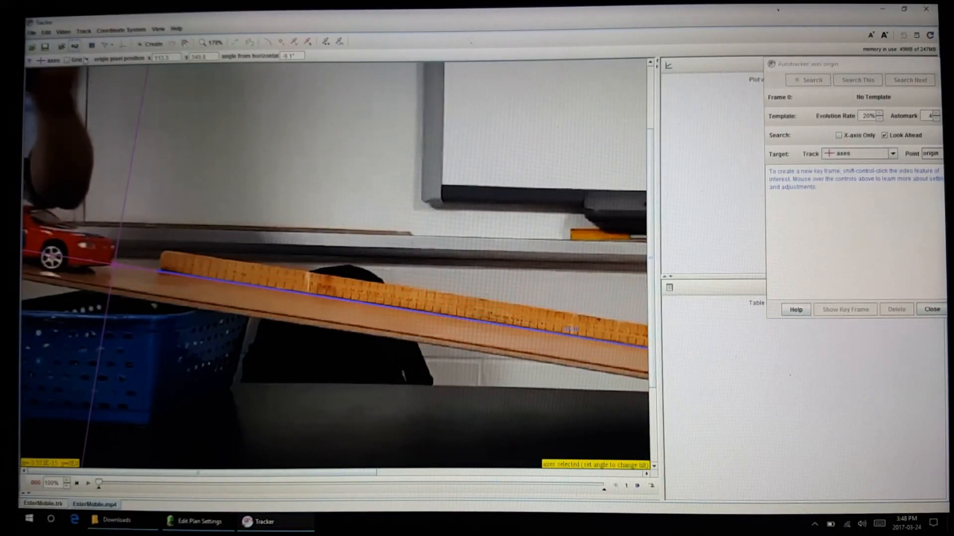
- Create a new point mass track, mass A, for the toy car
{"action": "left_click", "coordinate": [151, 43]}
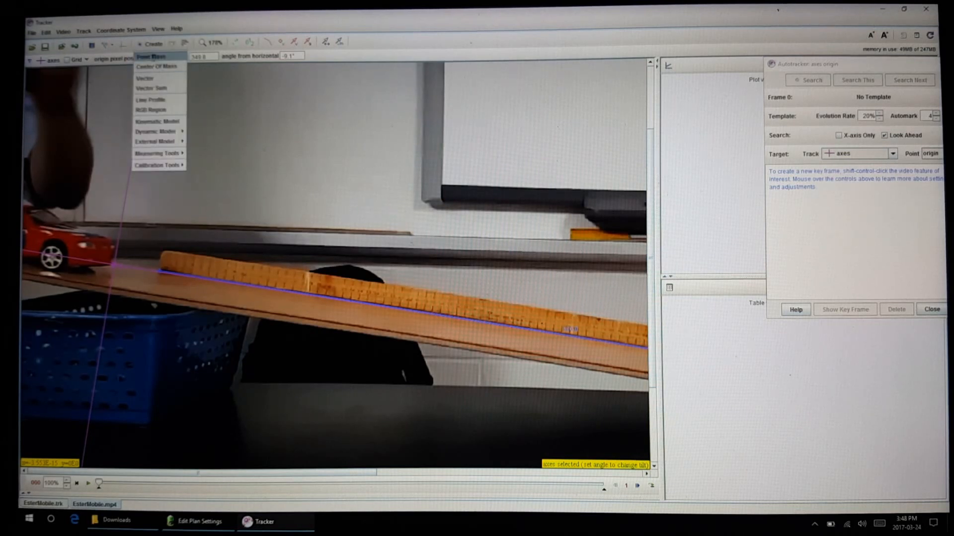
{"action": "left_click", "coordinate": [158, 55]}
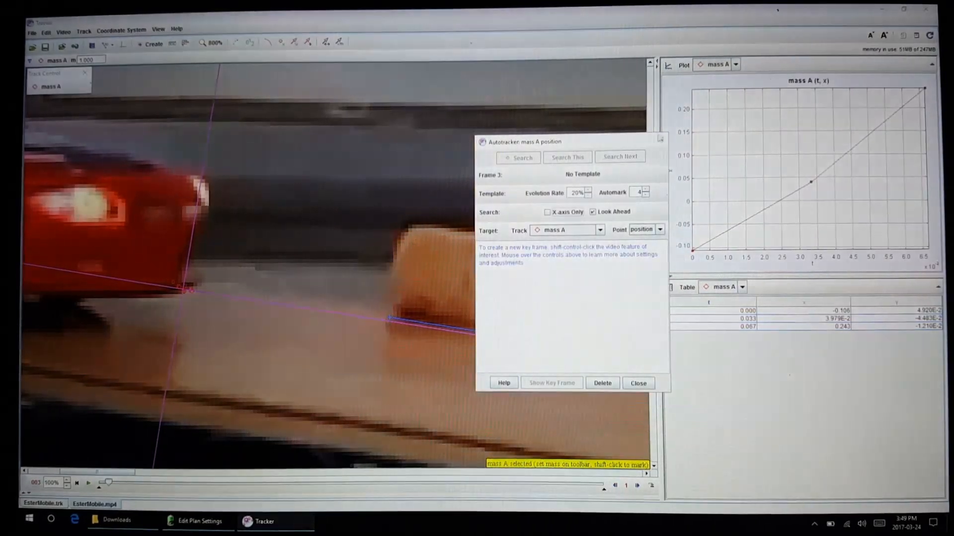
- Mark the car's front edge in successive frames so mass A's x-t table and graph fill with points
{"action": "left_click", "coordinate": [638, 383]}
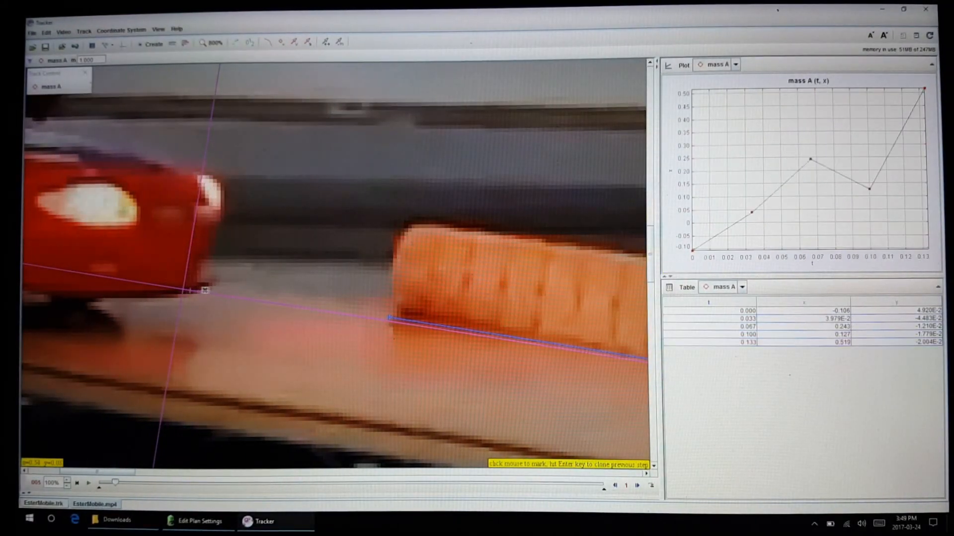
{"action": "left_click", "coordinate": [221, 294]}
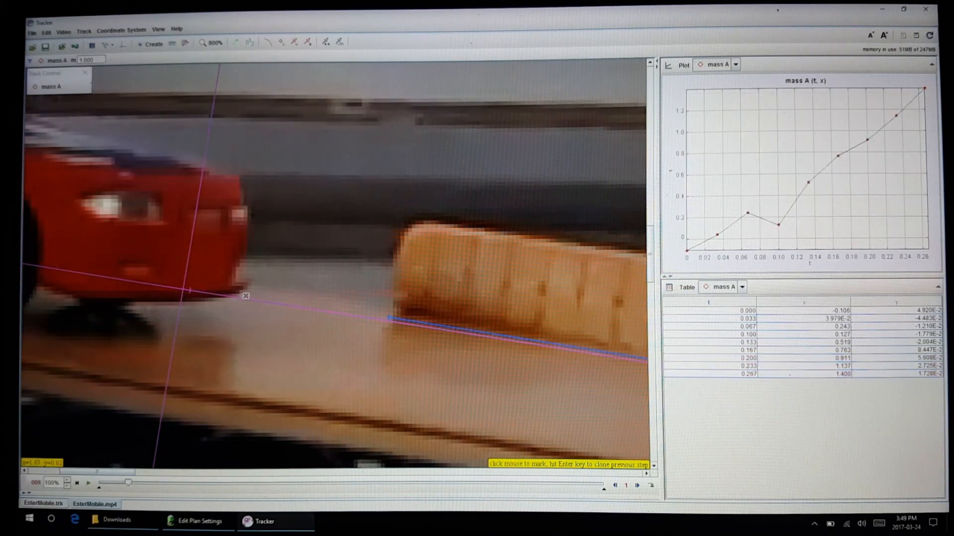
{"action": "left_click", "coordinate": [270, 310]}
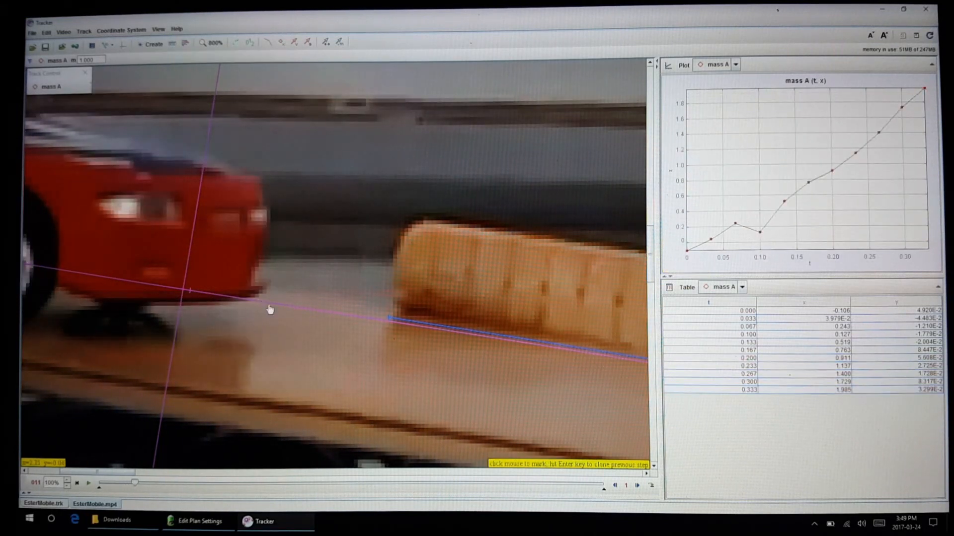
{"action": "left_click", "coordinate": [297, 310]}
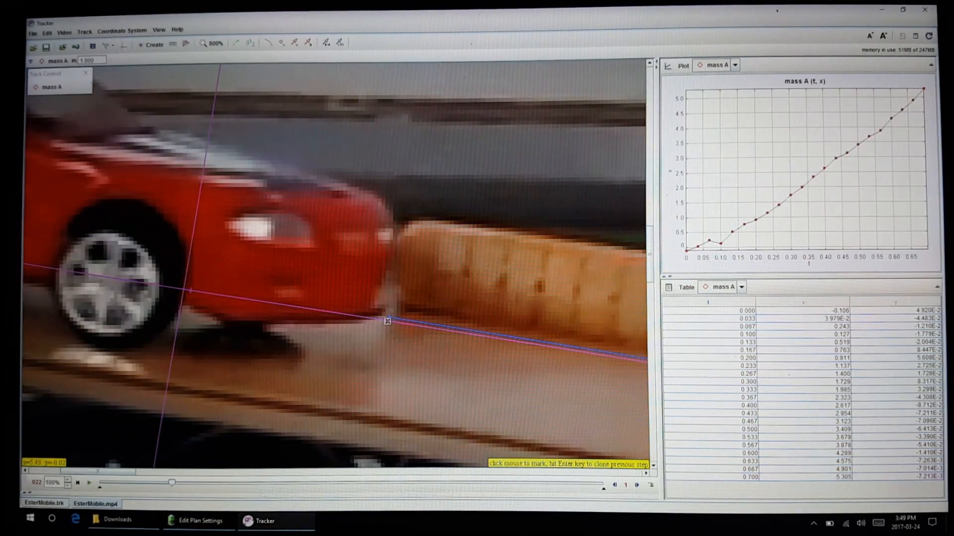
{"action": "left_click", "coordinate": [389, 318]}
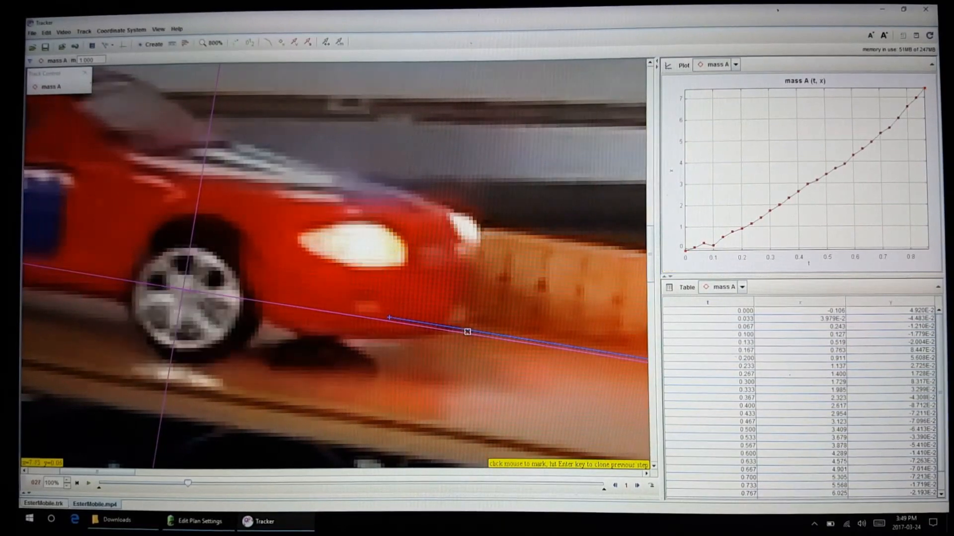
{"action": "left_click", "coordinate": [636, 486]}
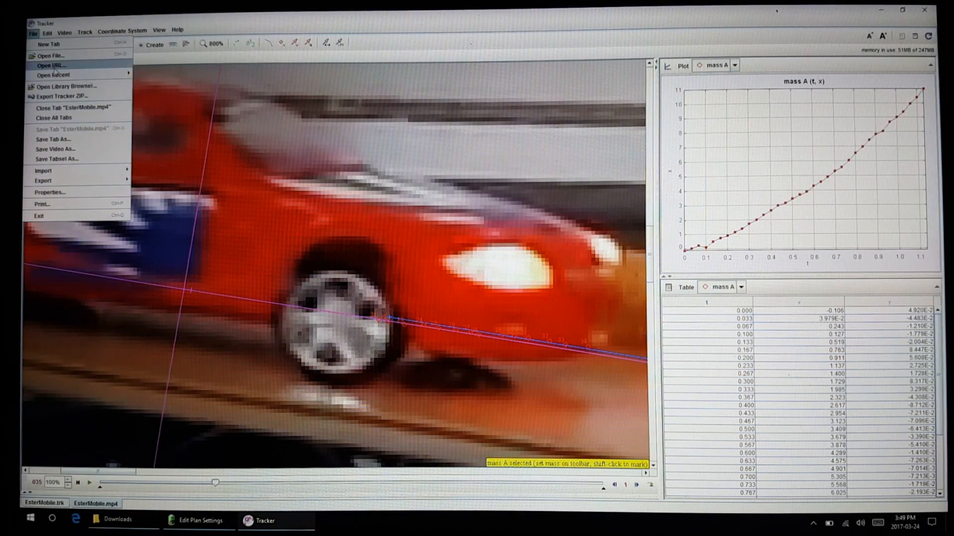
{"action": "mouse_move", "coordinate": [52, 55]}
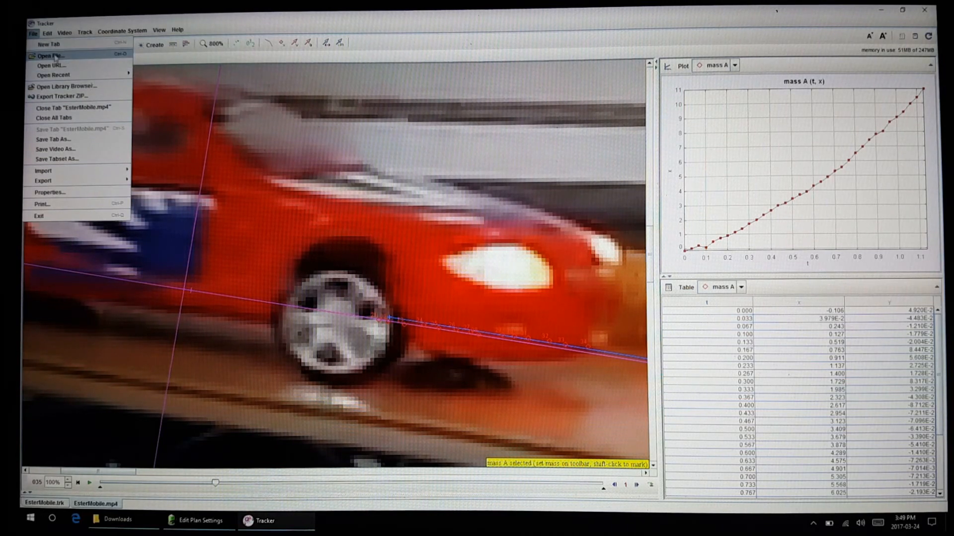
- Load the saved EsterMobile.trk analysis and play the car rolling down the ramp
{"action": "left_click", "coordinate": [48, 54]}
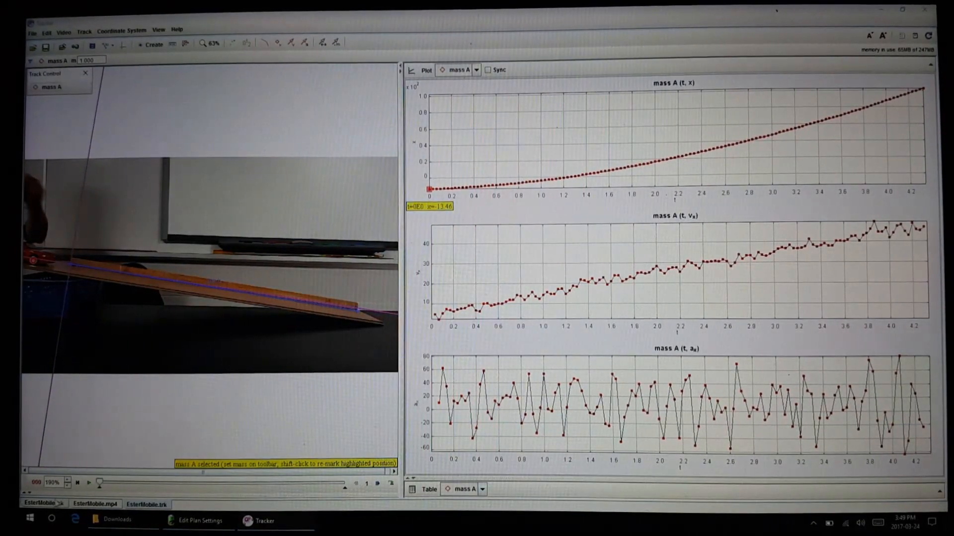
{"action": "left_click", "coordinate": [88, 483]}
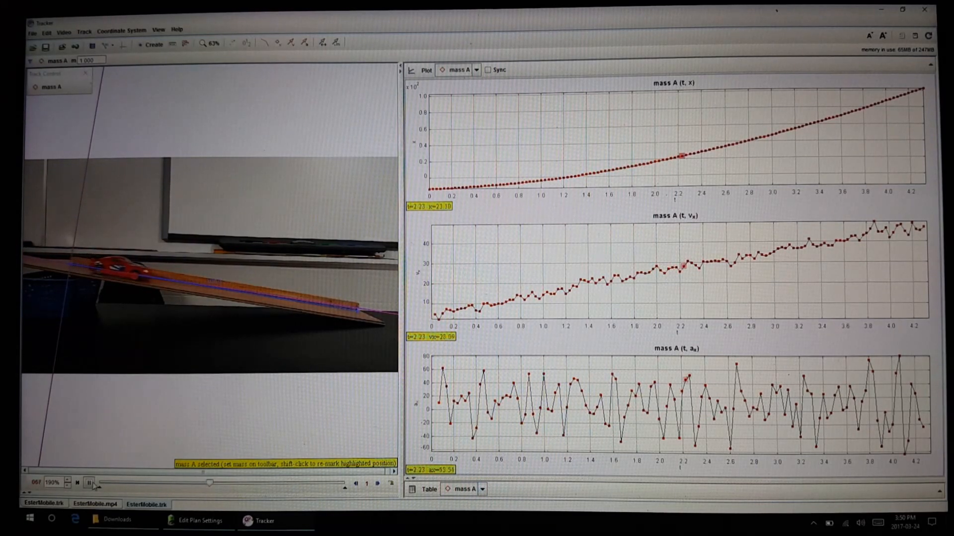
{"action": "left_click", "coordinate": [88, 483]}
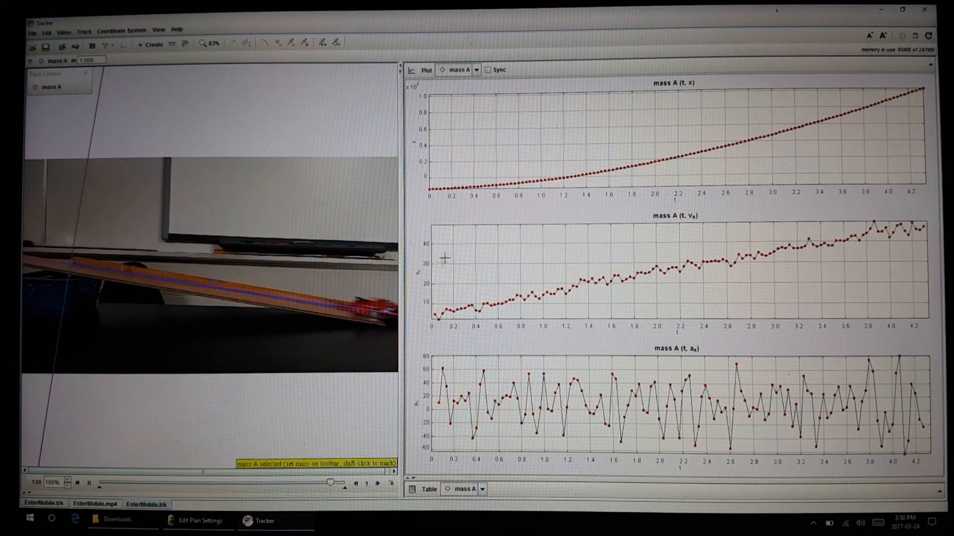
- Recalculate mass A's velocity and acceleration using the Bounce Detection algorithm
{"action": "right_click", "coordinate": [444, 258]}
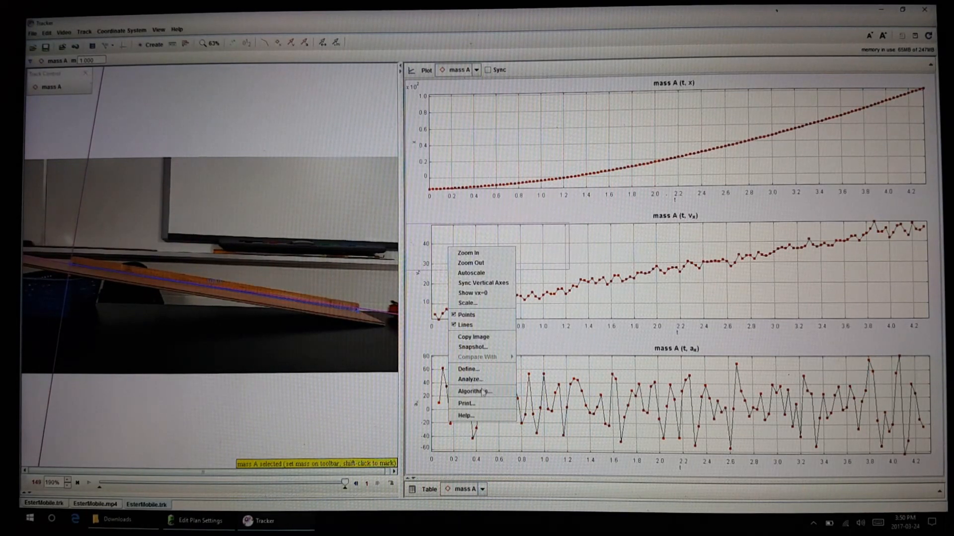
{"action": "left_click", "coordinate": [473, 391]}
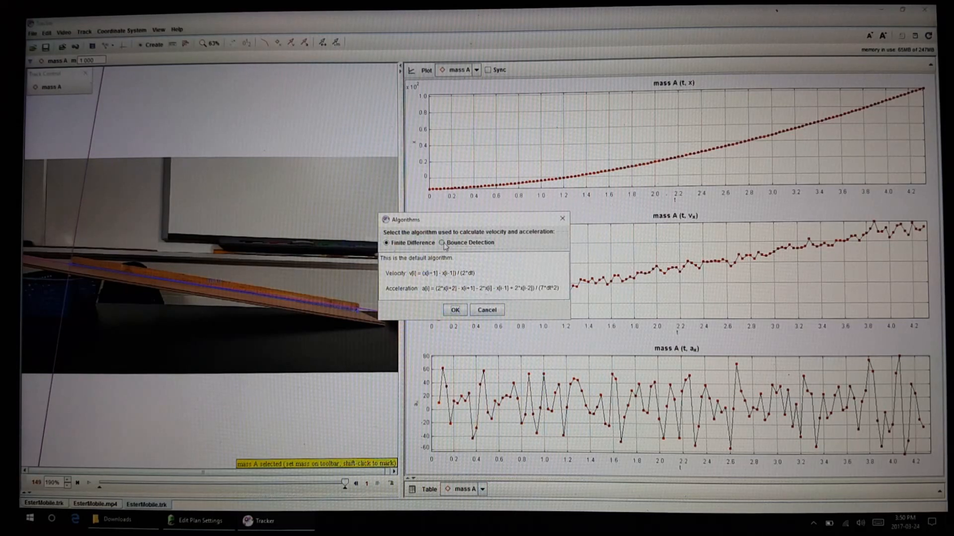
{"action": "left_click", "coordinate": [454, 310]}
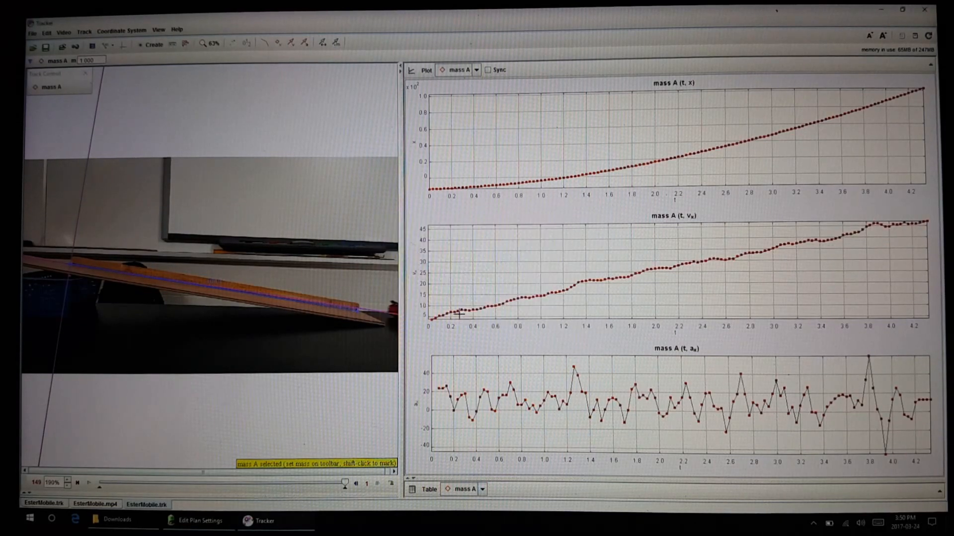
{"action": "mouse_move", "coordinate": [772, 252]}
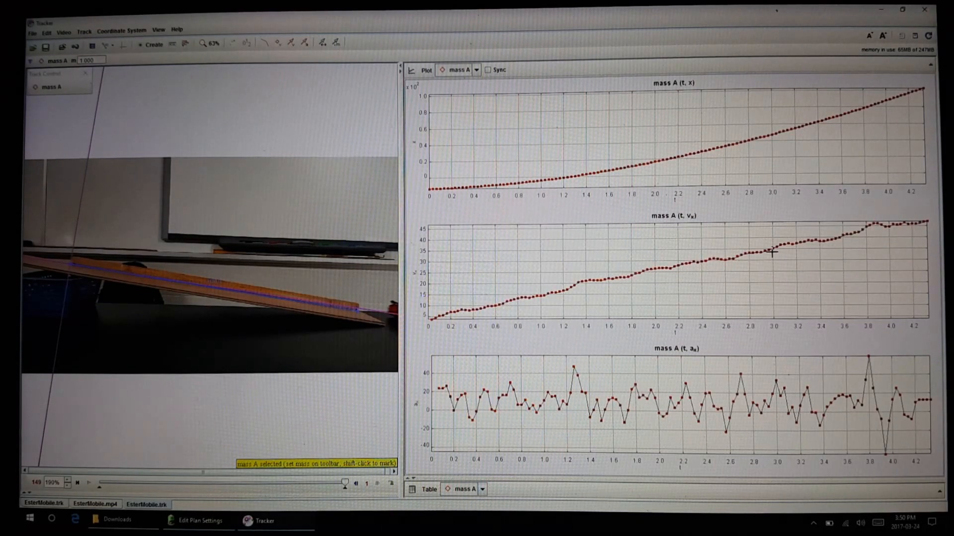
{"action": "mouse_move", "coordinate": [439, 407]}
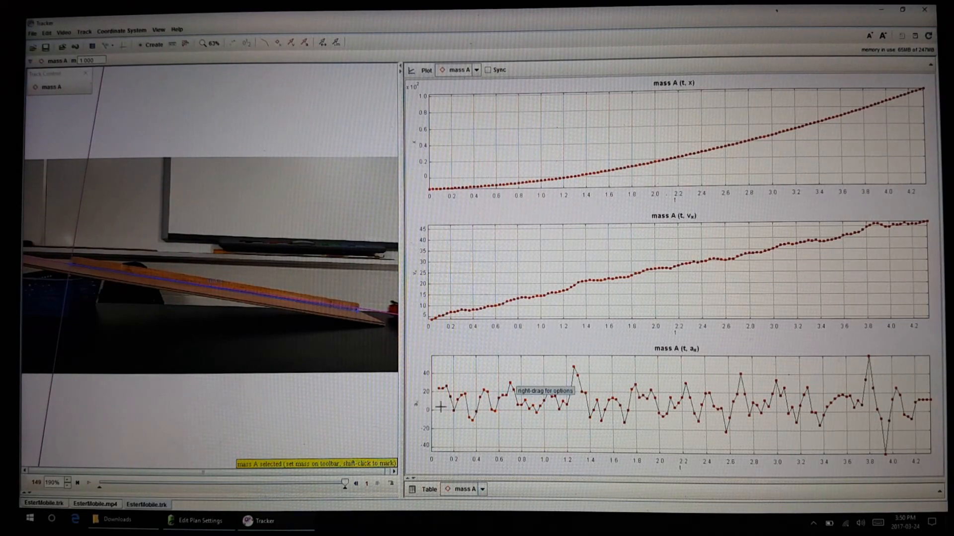
{"action": "mouse_move", "coordinate": [779, 389]}
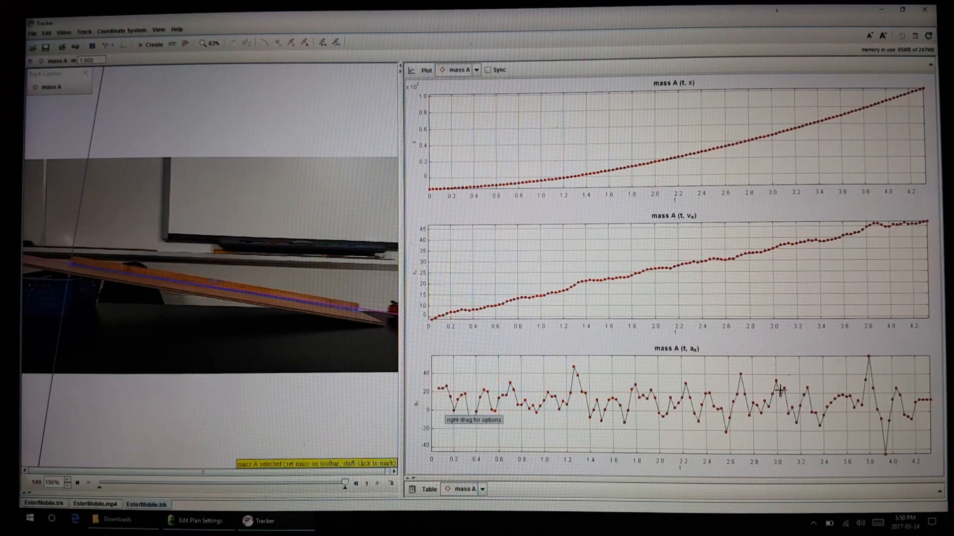
{"action": "mouse_move", "coordinate": [722, 267]}
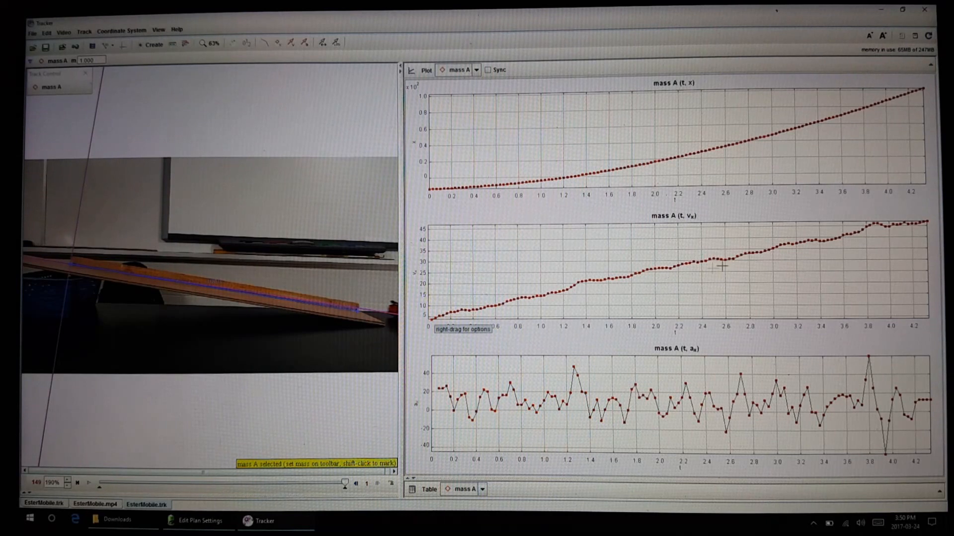
{"action": "mouse_move", "coordinate": [541, 298]}
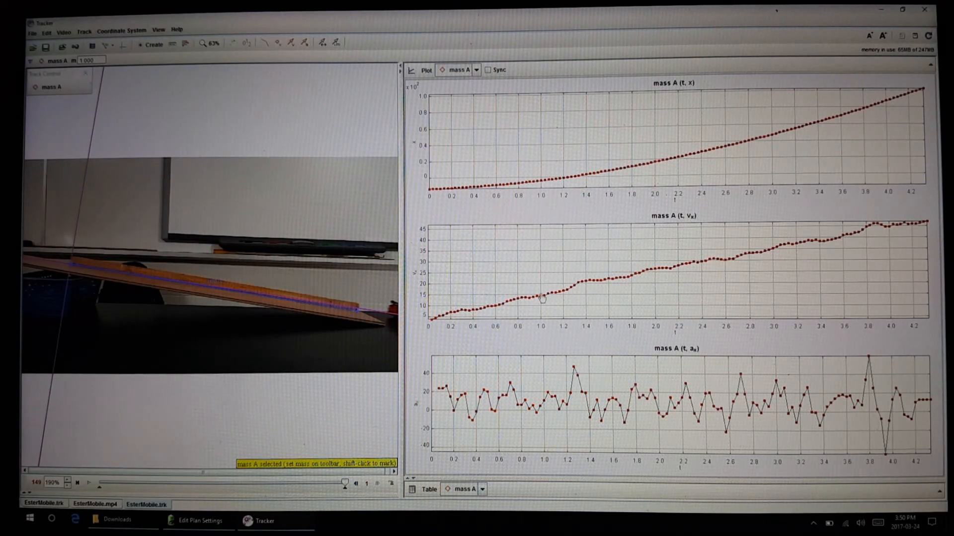